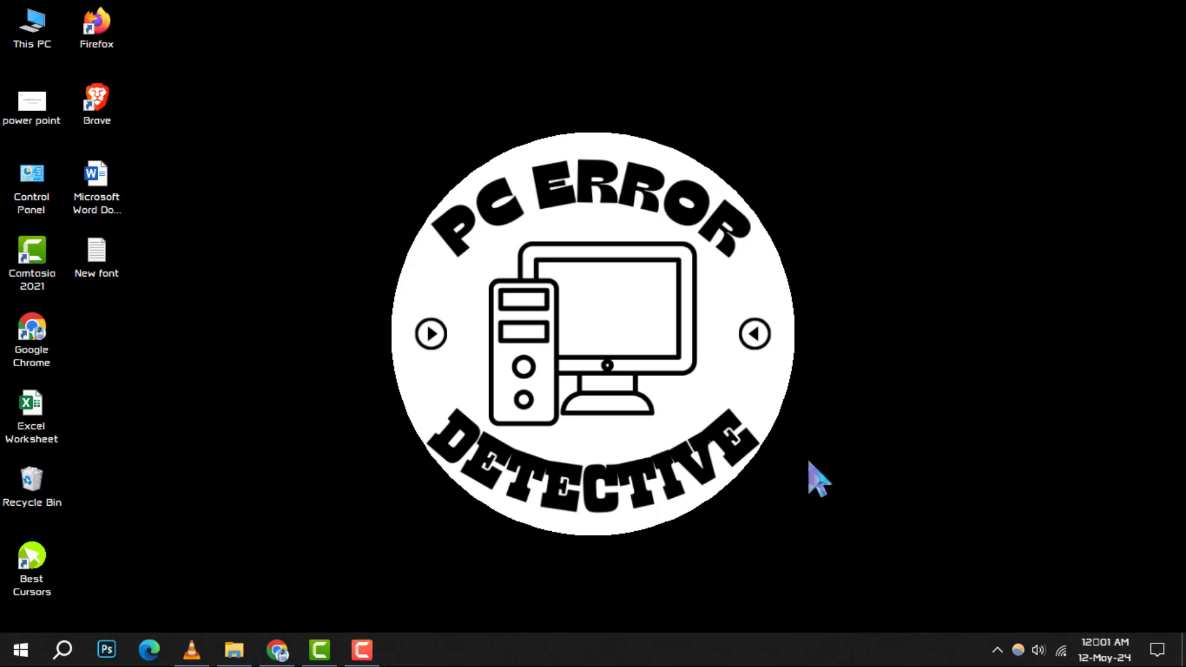
mouse_move(862, 442)
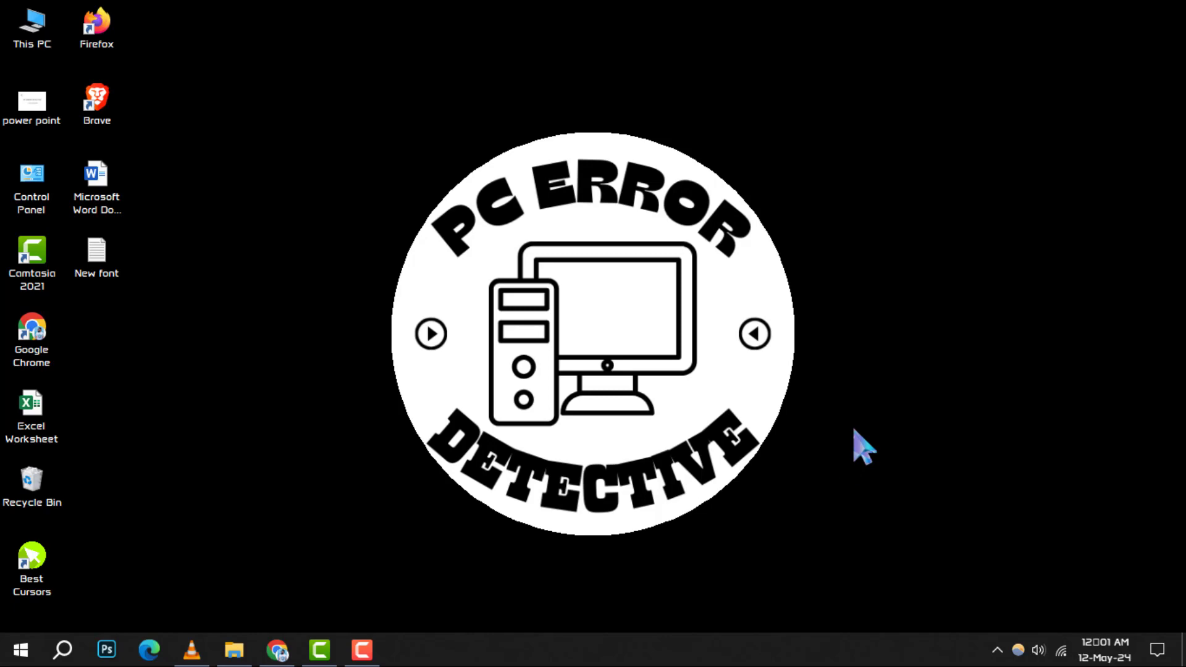
mouse_move(824, 609)
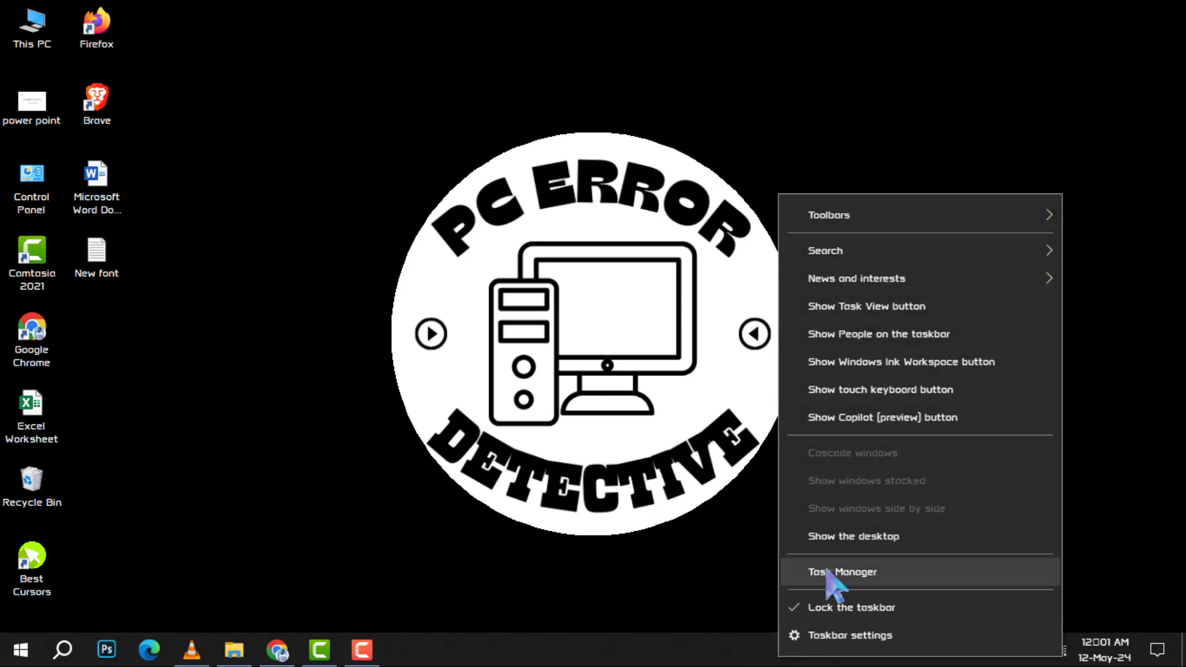
- Launch Task Manager from the taskbar and inspect apps and background processes in the Processes list
click(841, 572)
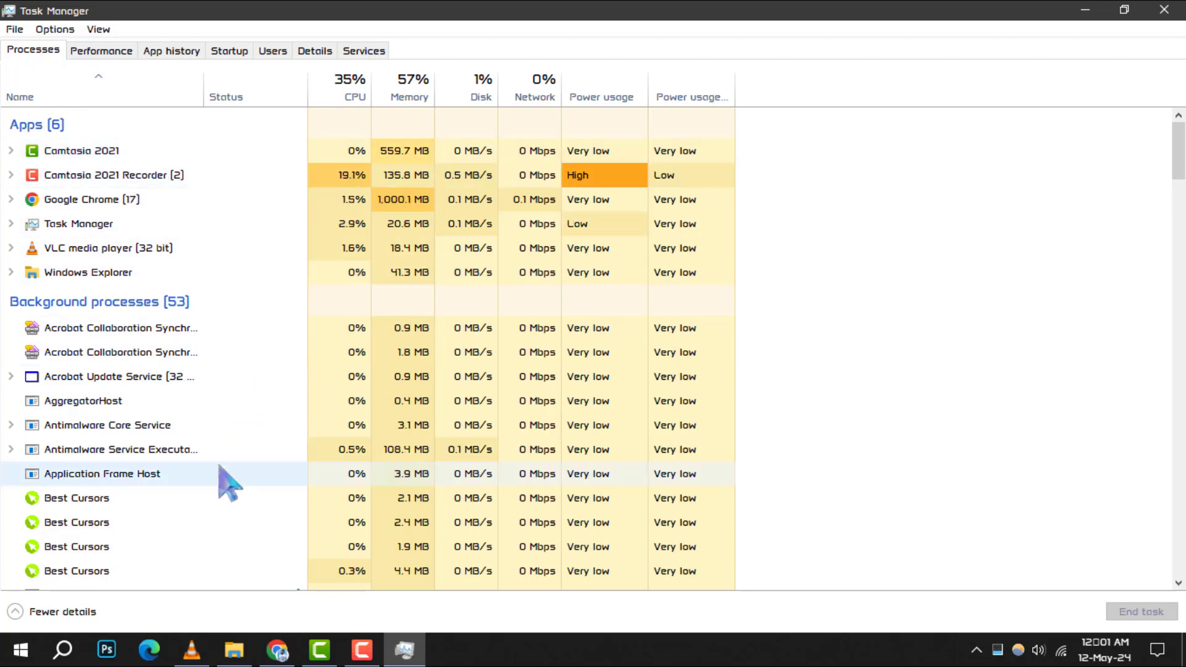
scroll(down, 3)
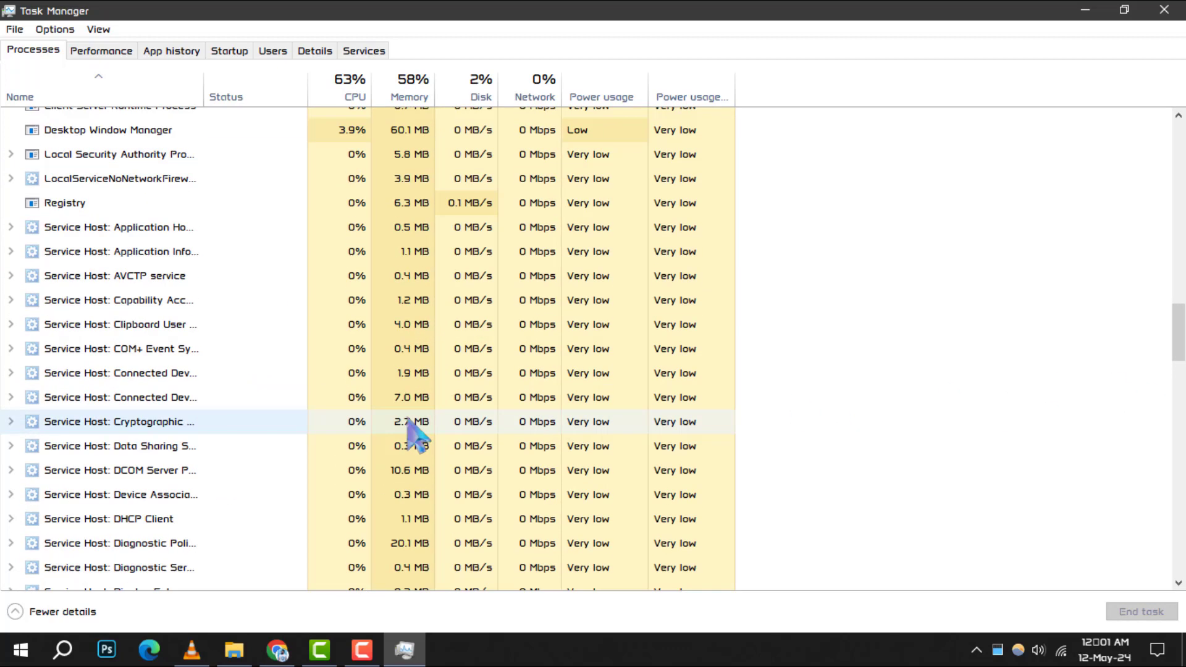
right_click(90, 208)
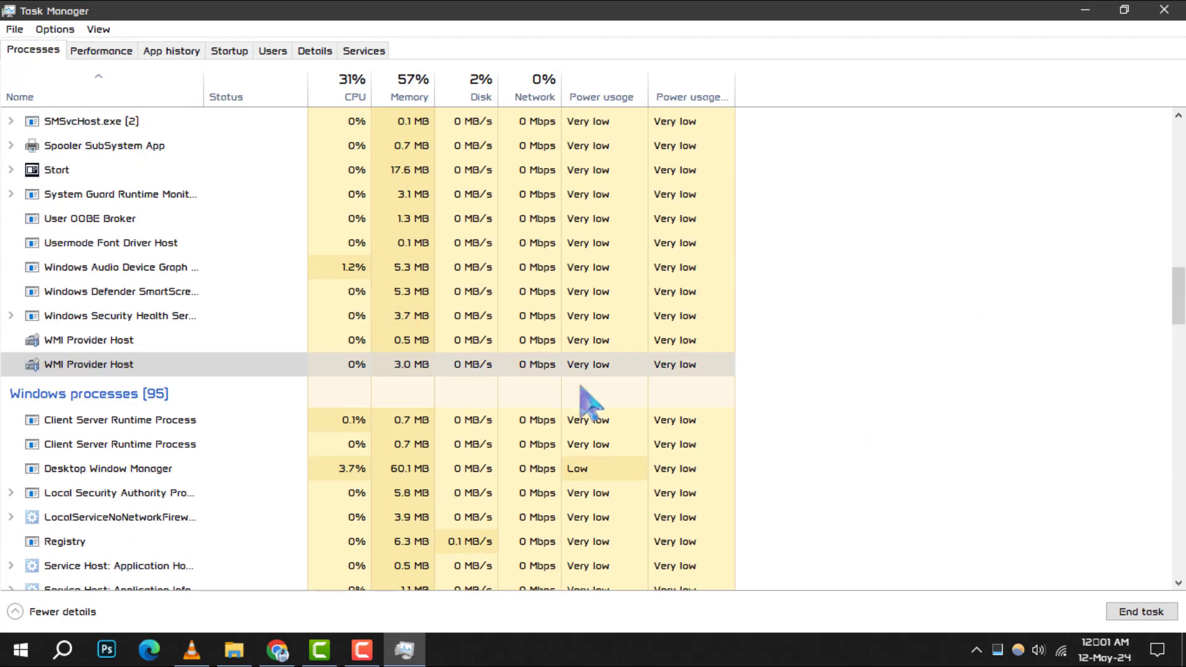
right_click(90, 204)
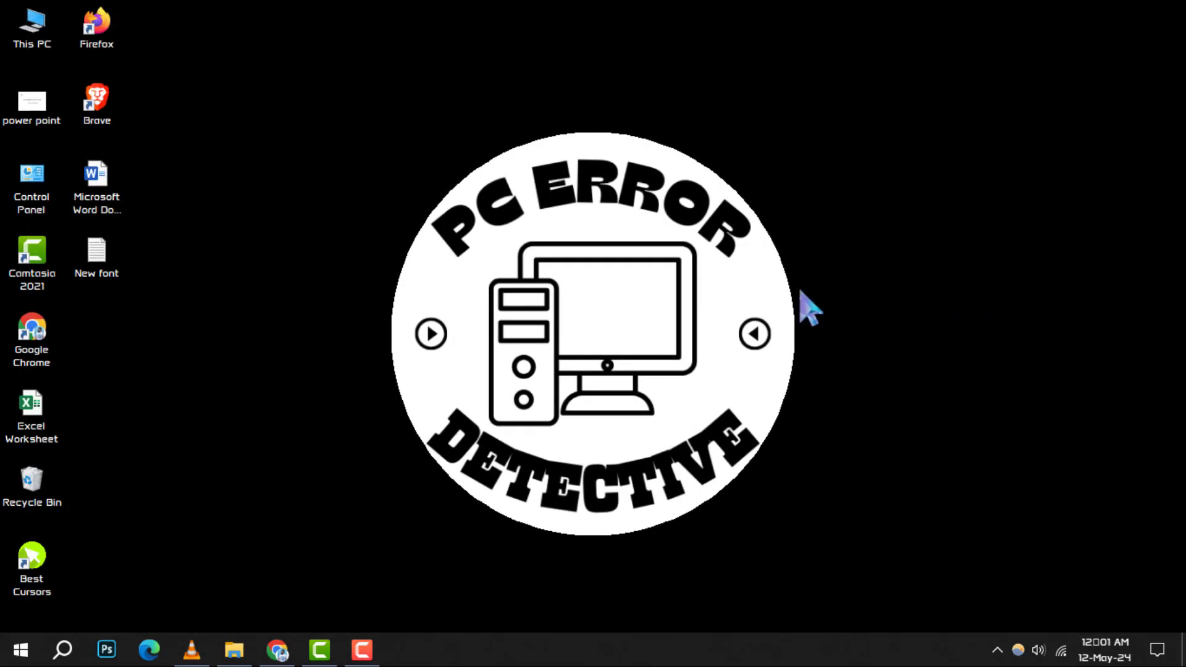
mouse_move(474, 521)
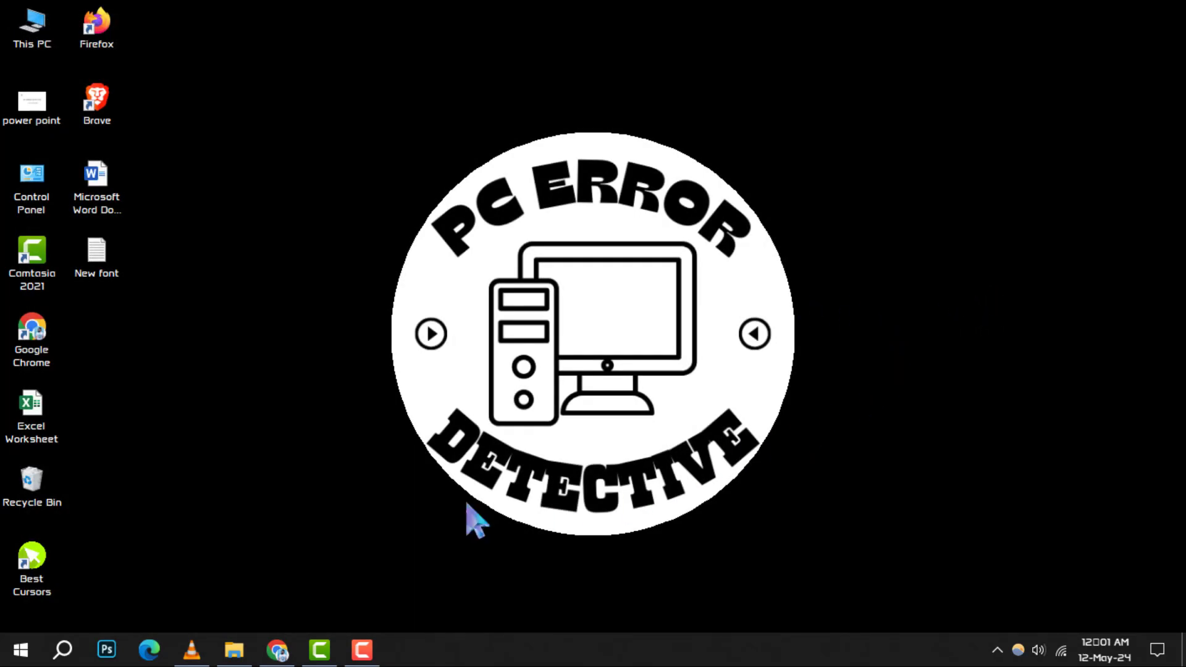
mouse_move(217, 590)
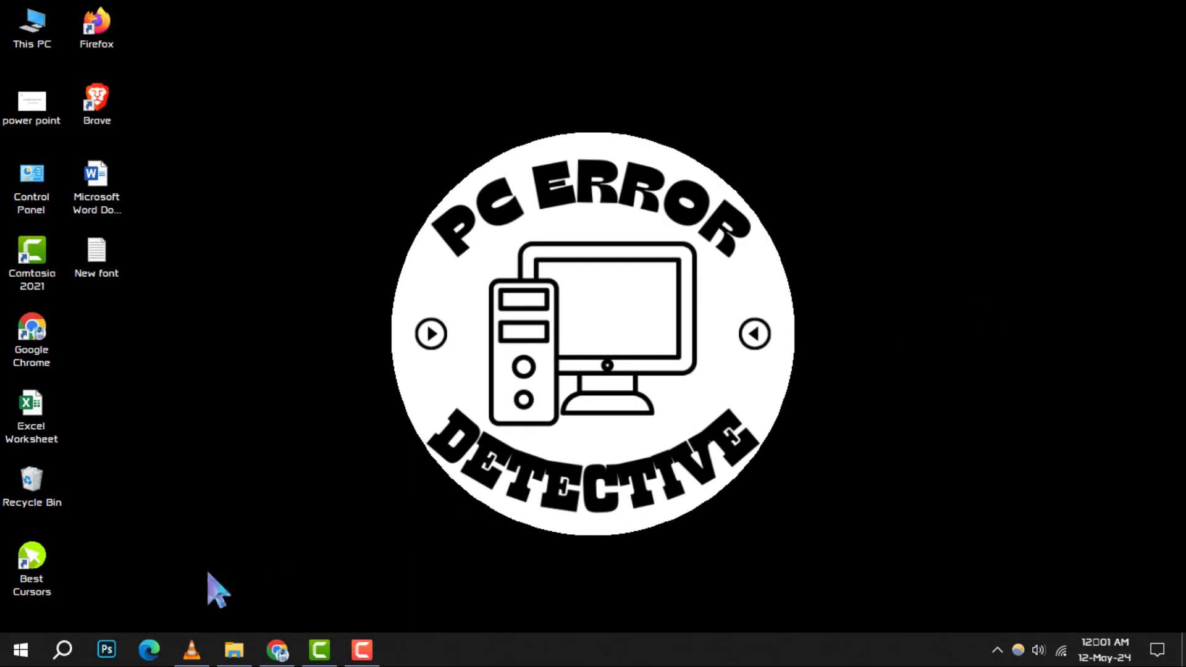
- Search 'control' to reach Control Panel, then go through System and Security to the System About page
click(62, 648)
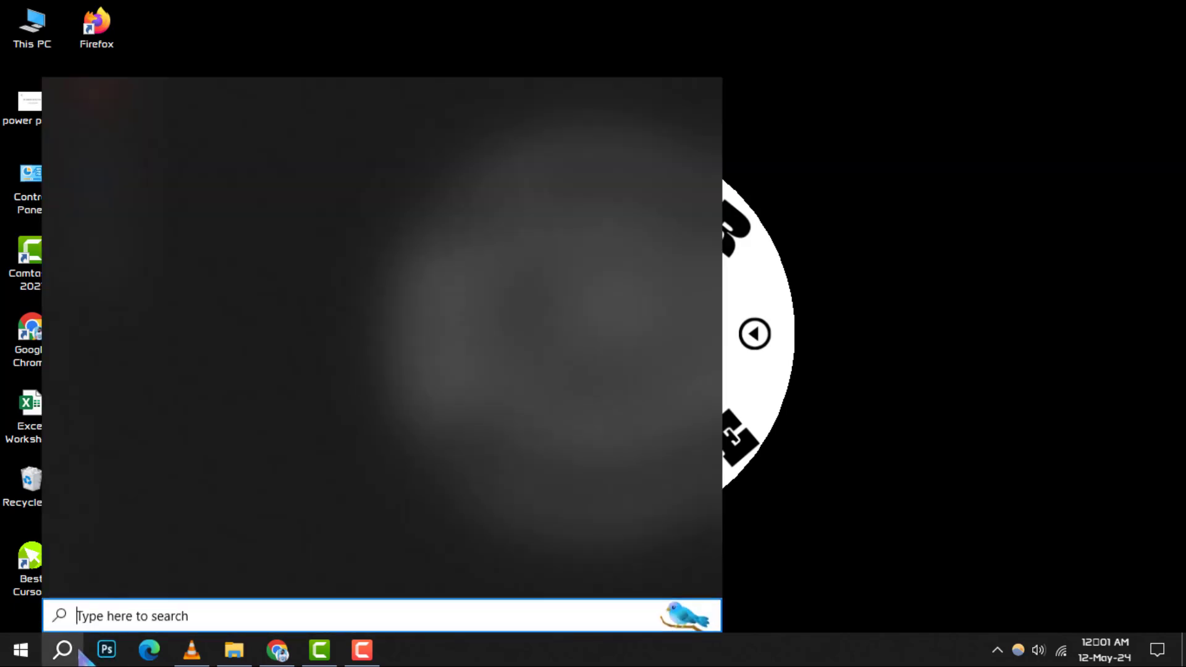
text(control)
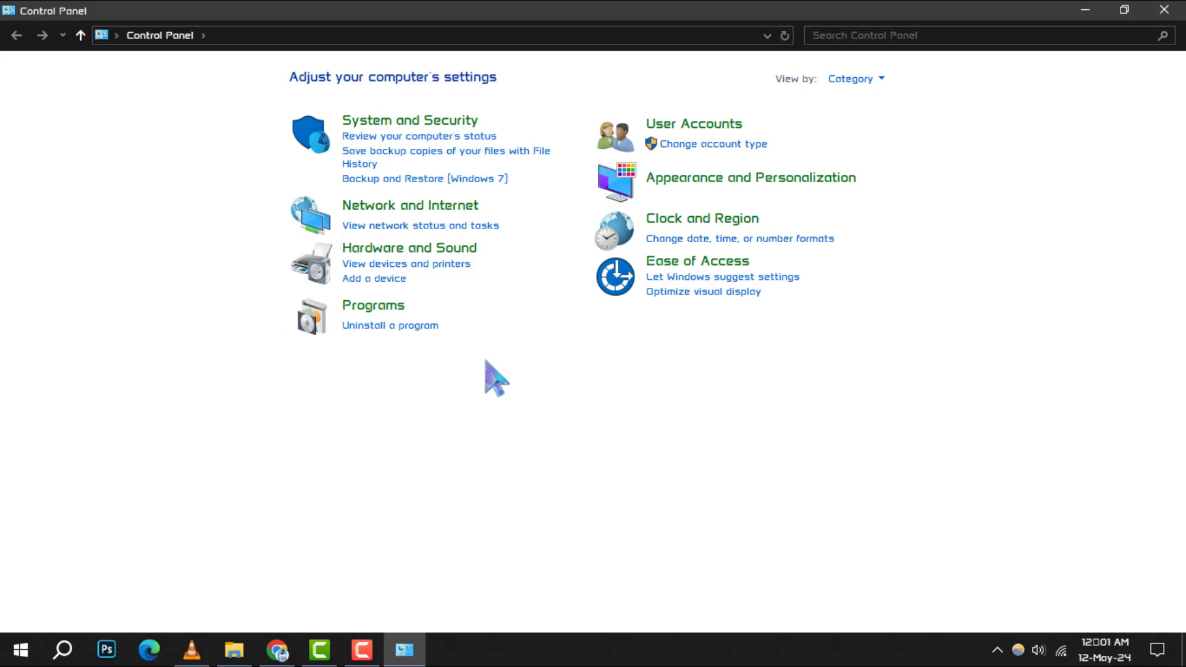
click(410, 119)
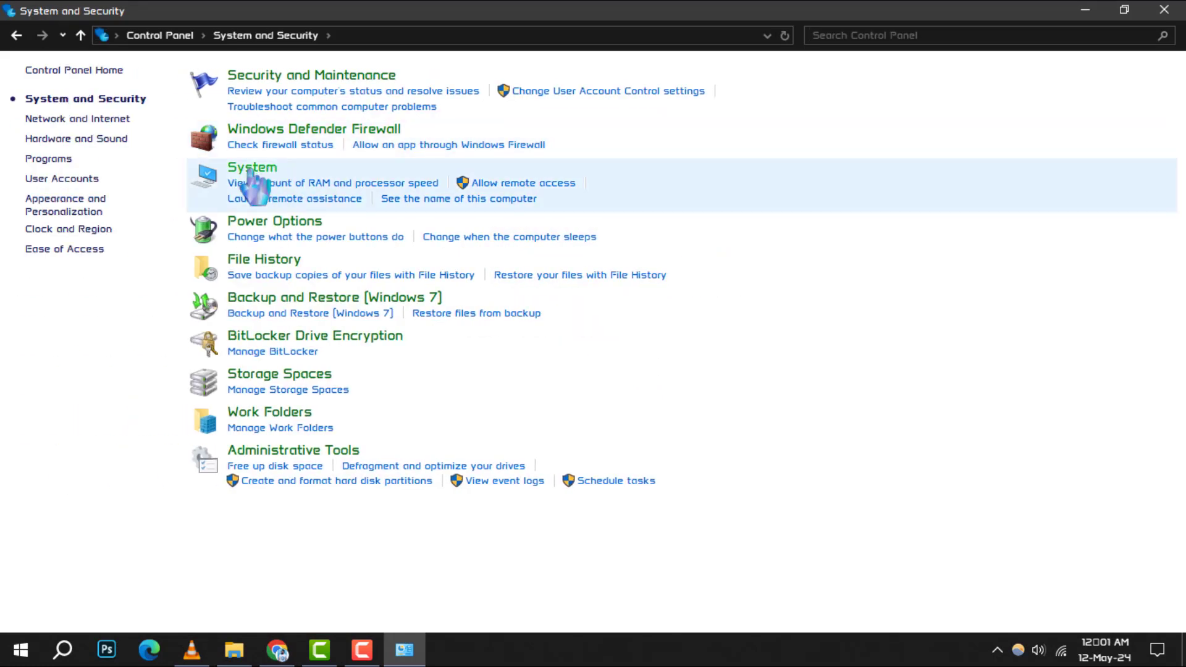
click(252, 166)
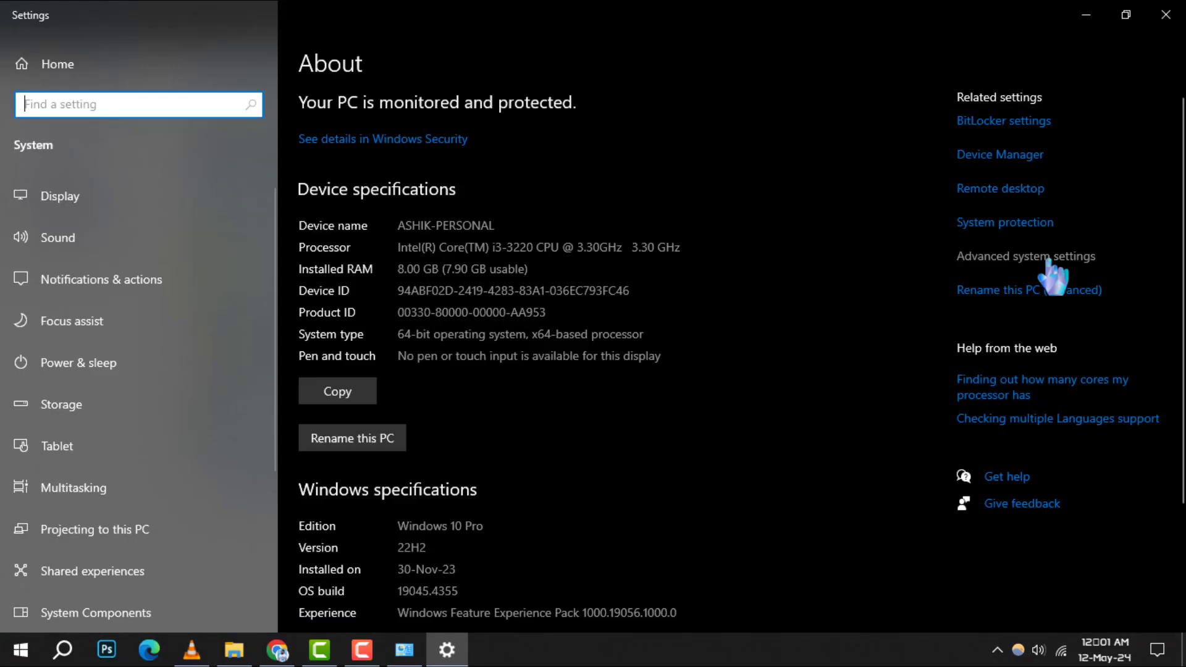
- From Advanced system settings, set Performance Options visual effects to Adjust for best performance
click(1025, 255)
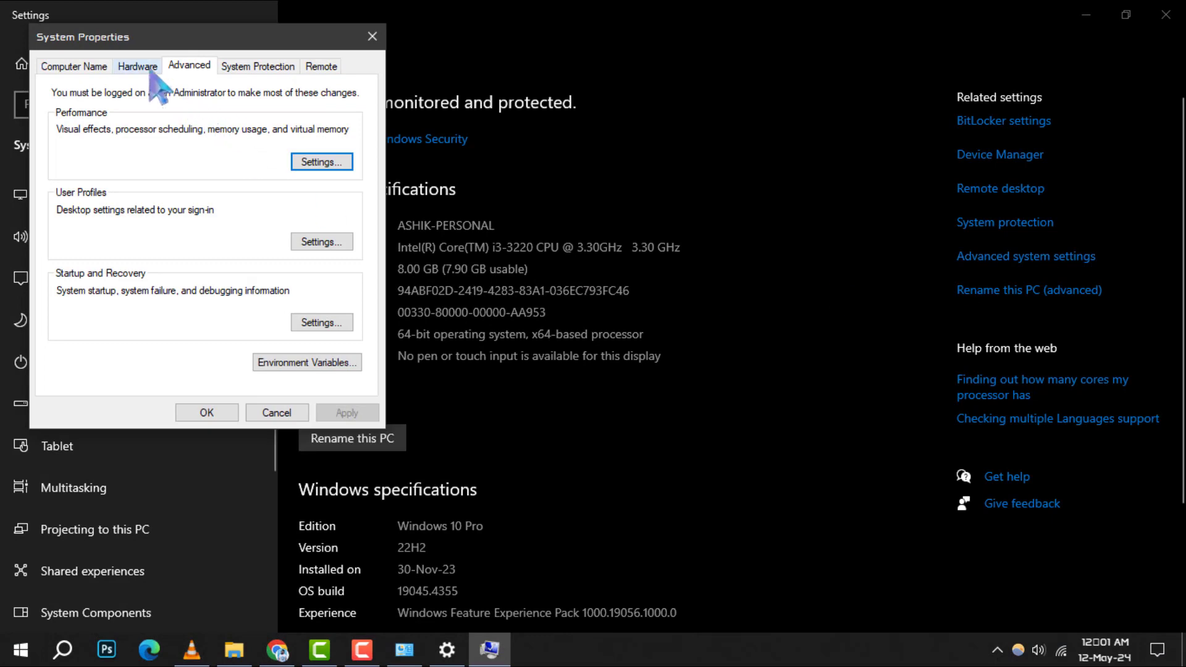
click(322, 162)
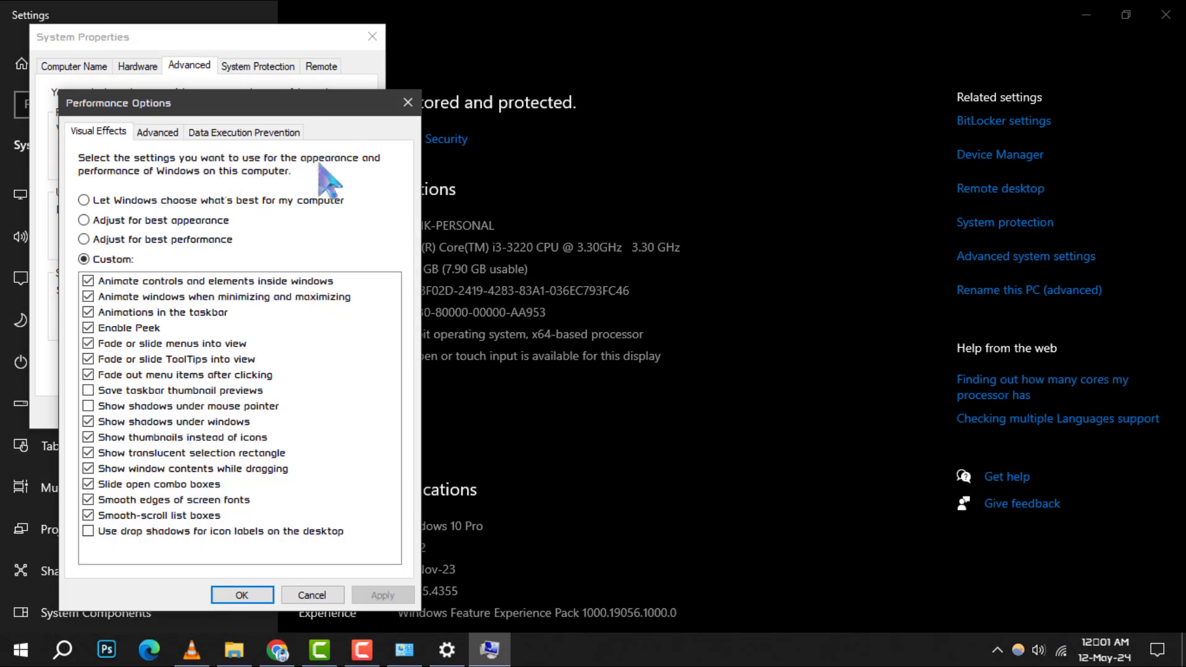
click(84, 240)
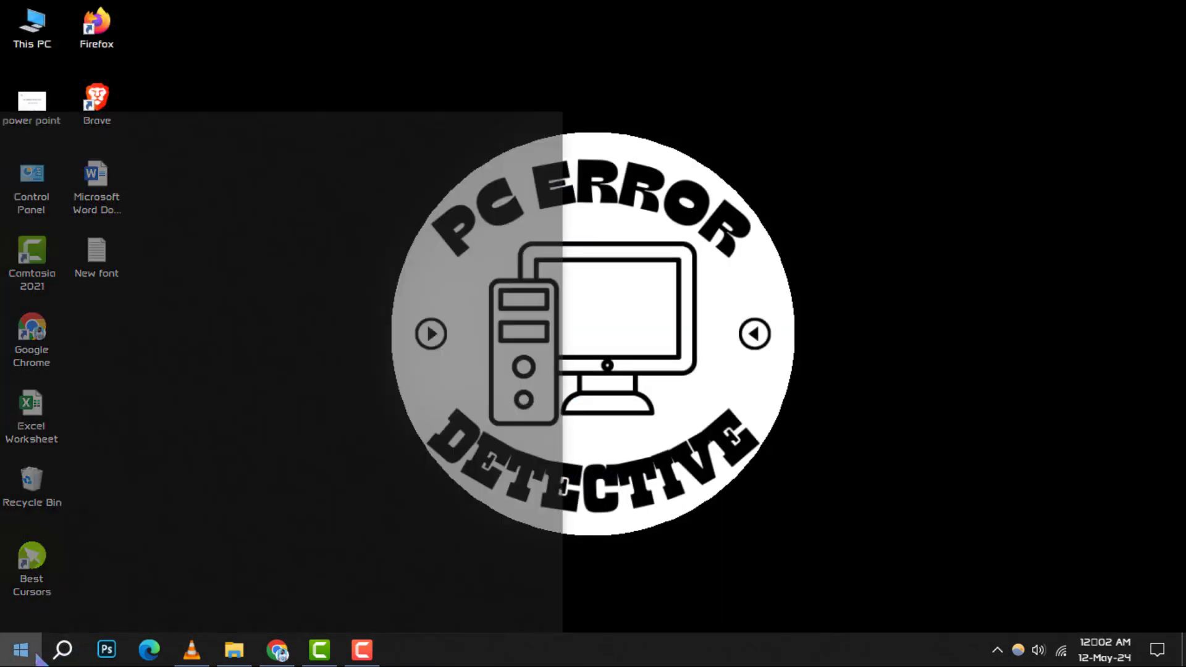
- Search 'disk' and launch the Defragment and Optimize Drives tool
text(disk)
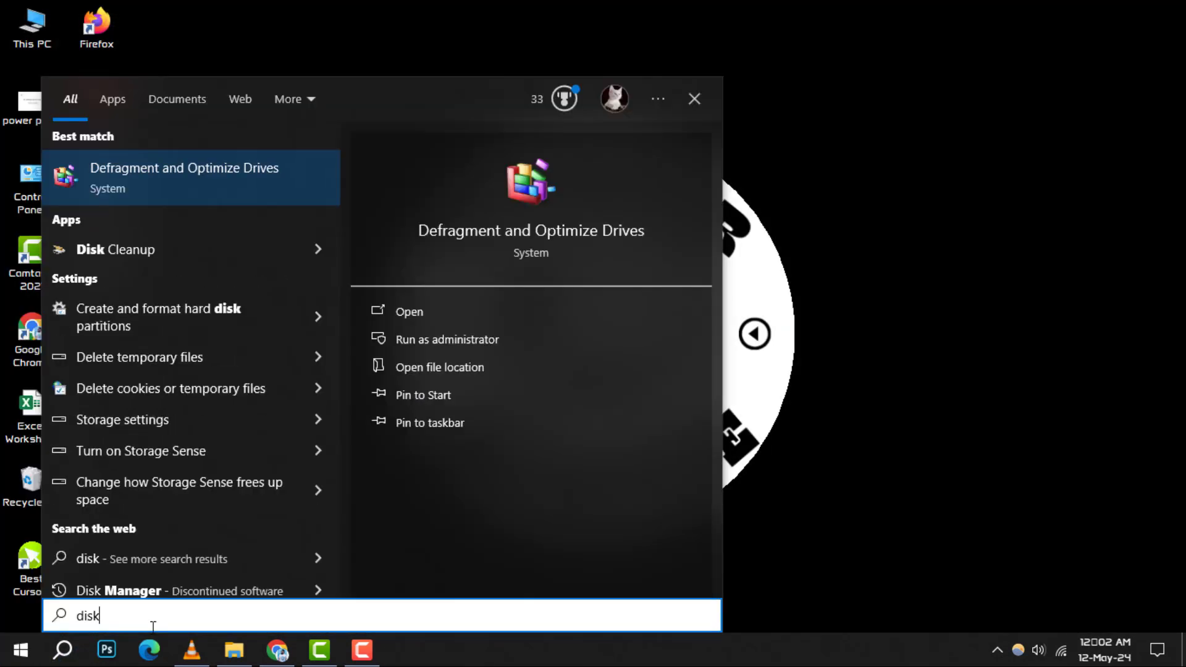
click(409, 311)
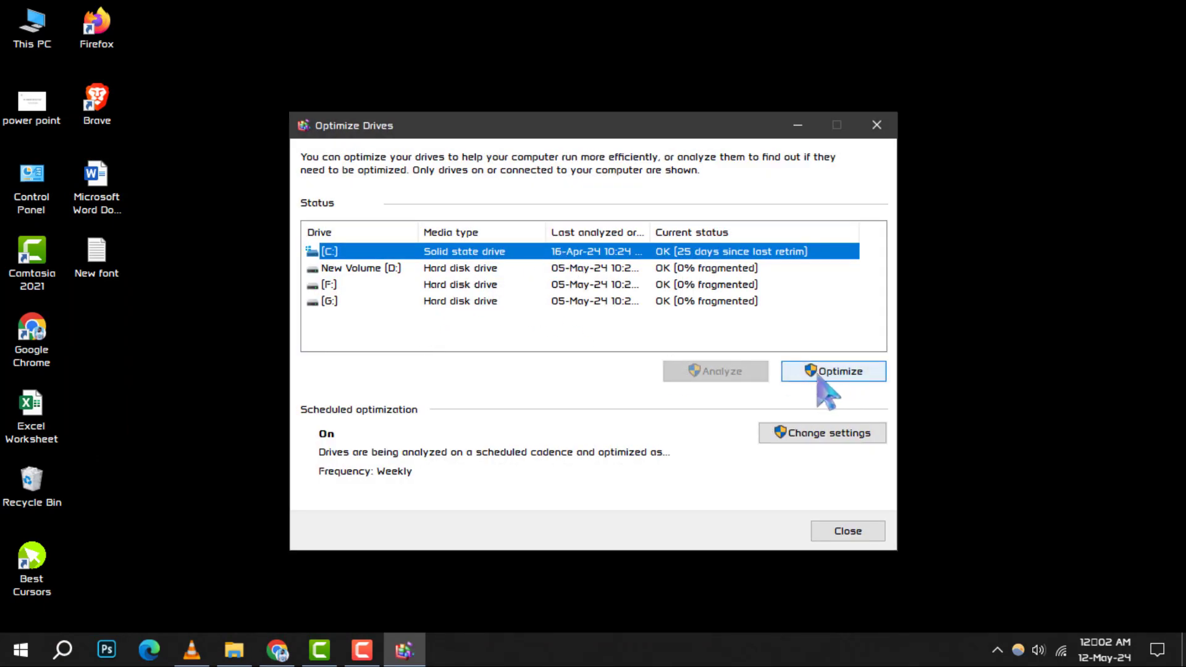
- Start optimizing the C: solid state drive
click(831, 370)
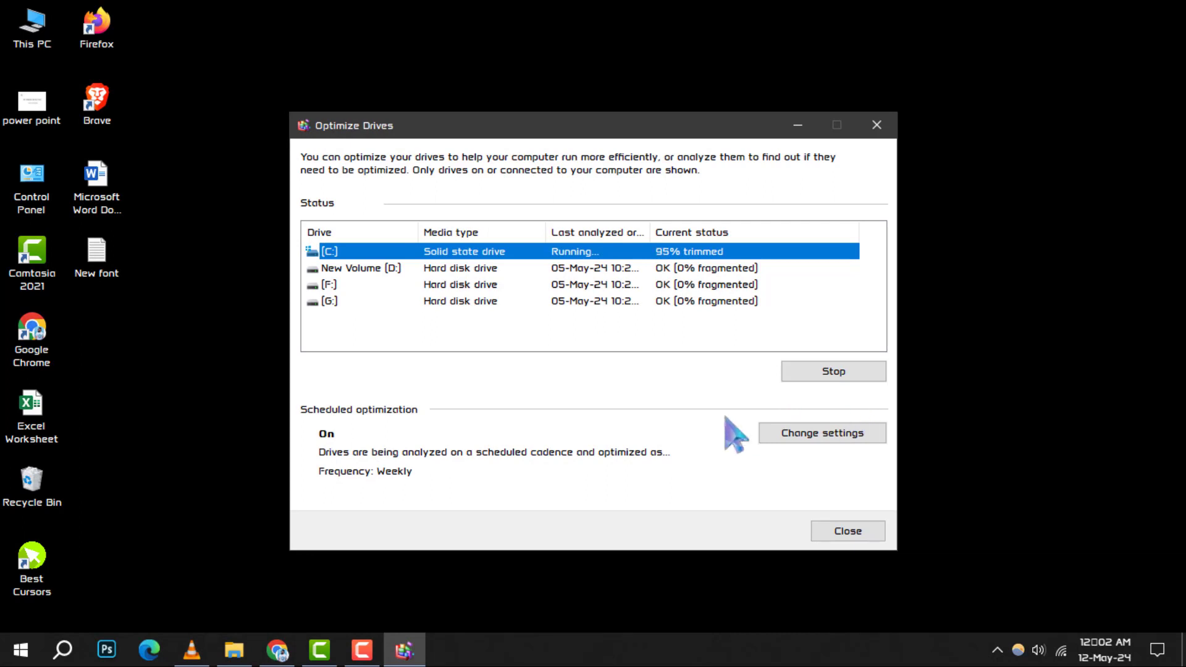
mouse_move(725, 437)
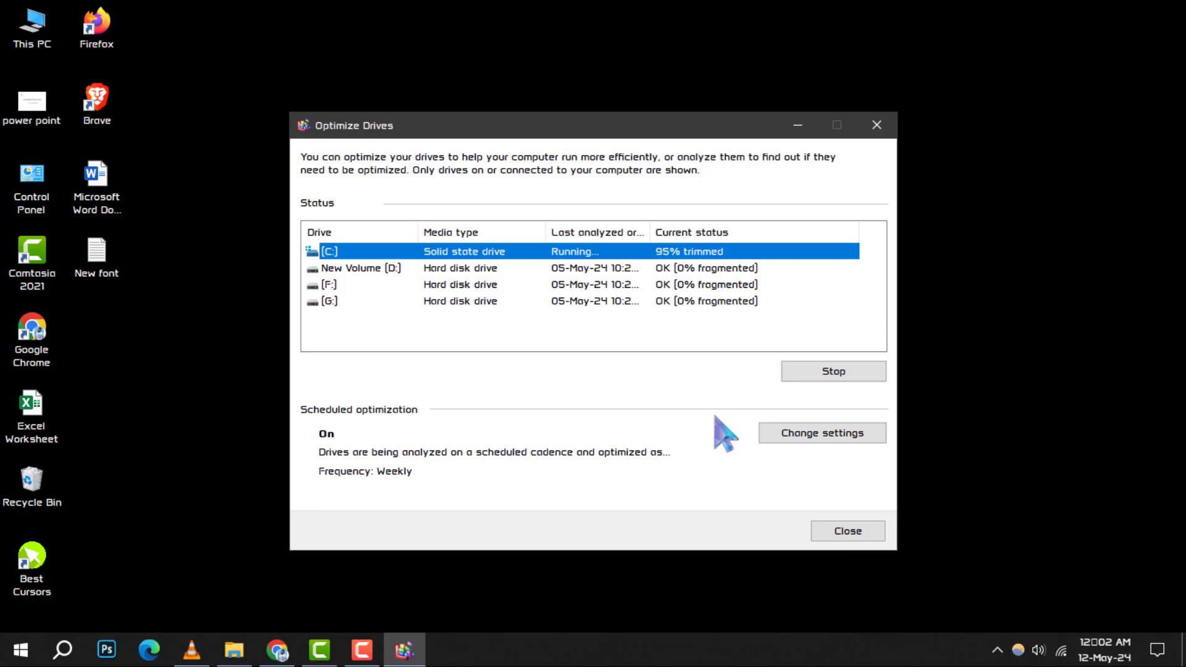
mouse_move(730, 302)
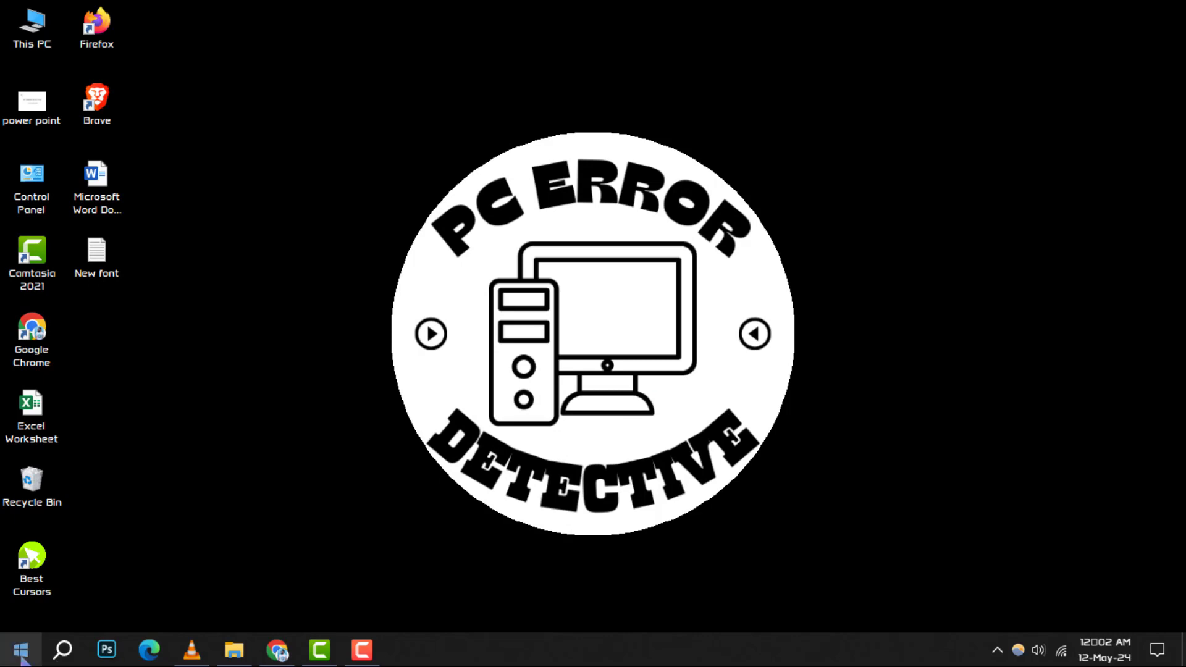
- Reach the Windows Settings home page through the Start menu gear icon
click(19, 649)
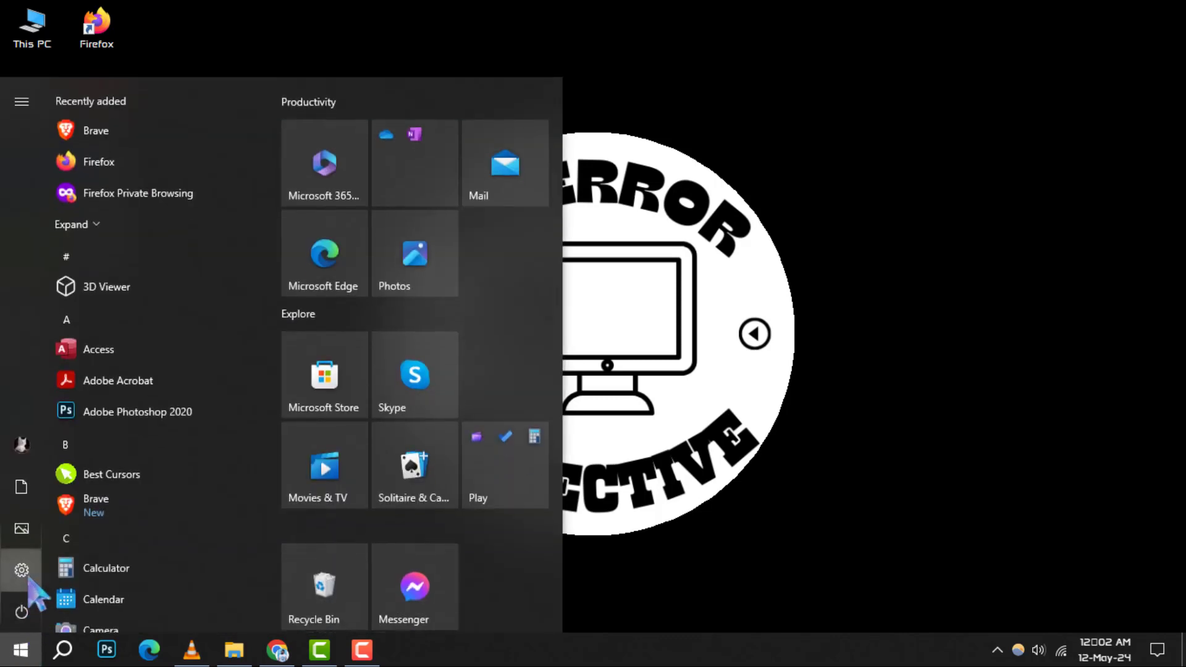
click(22, 569)
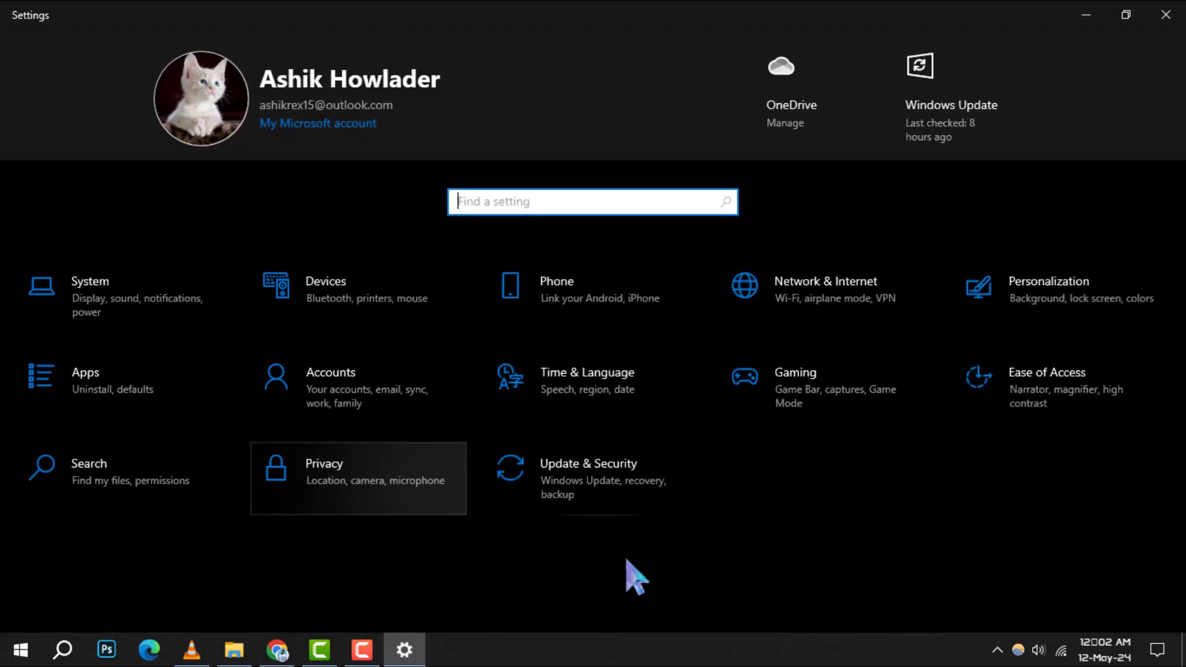
- Go to Update & Security and start a Windows Update check for new updates
click(588, 463)
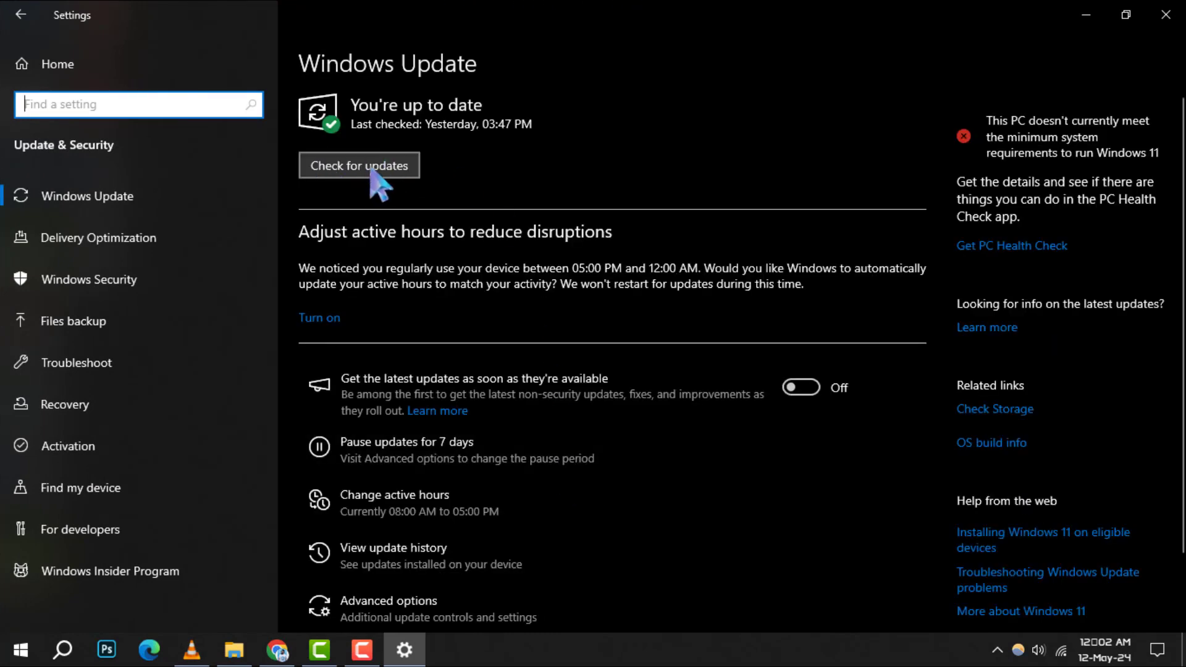
click(359, 164)
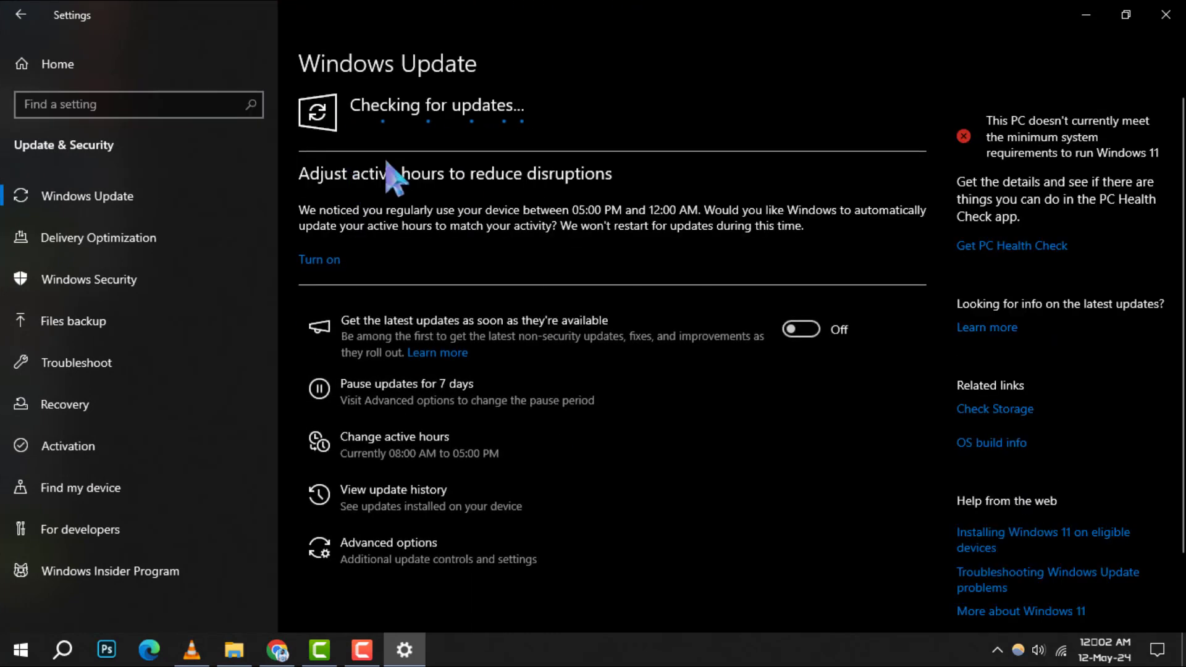
mouse_move(530, 189)
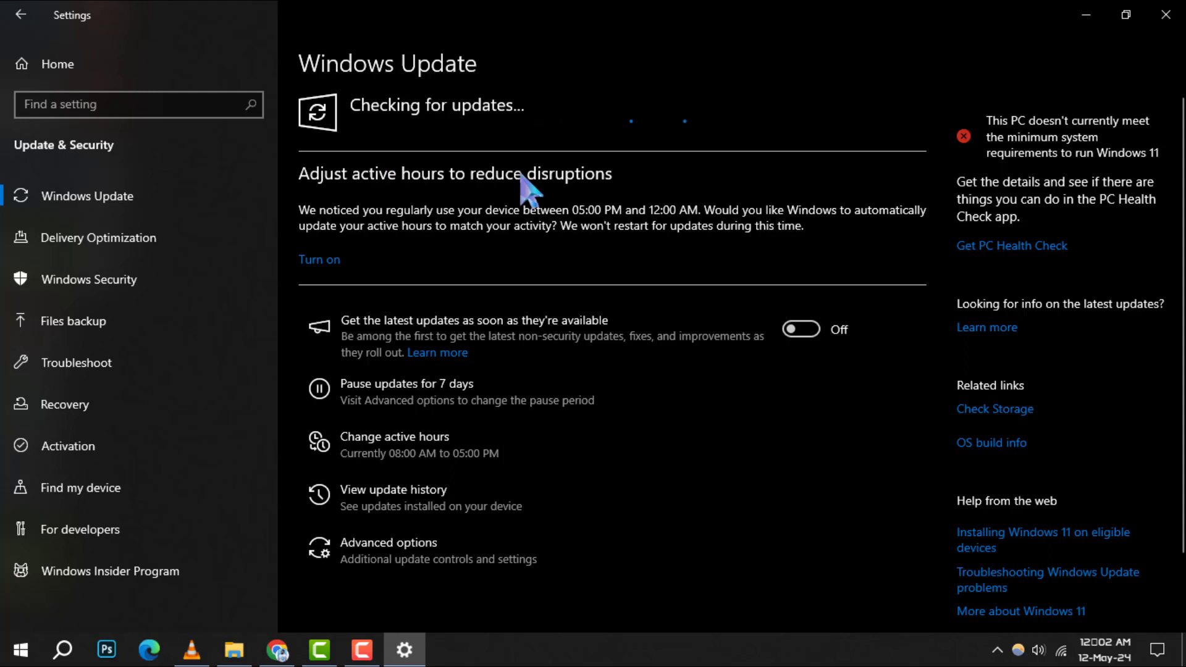